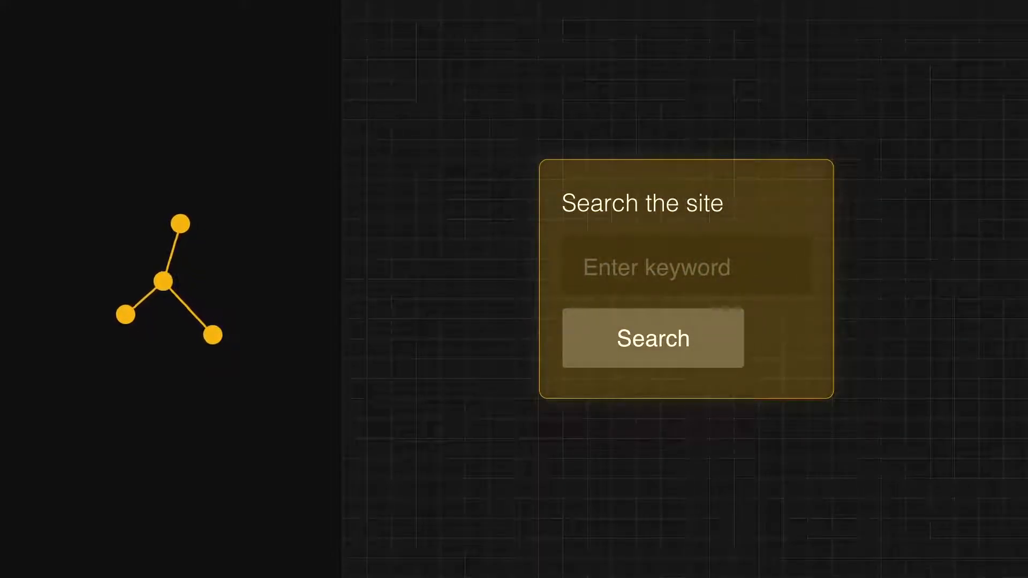
Step: Play the explainer until the search form sits in the window mockup beside the Object panel
left_click(653, 338)
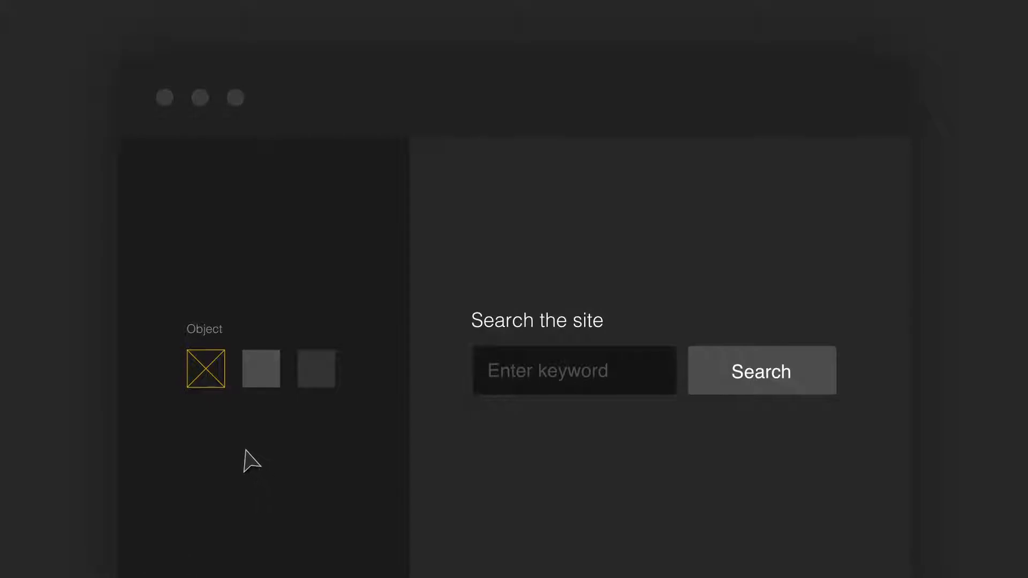
mouse_move(220, 430)
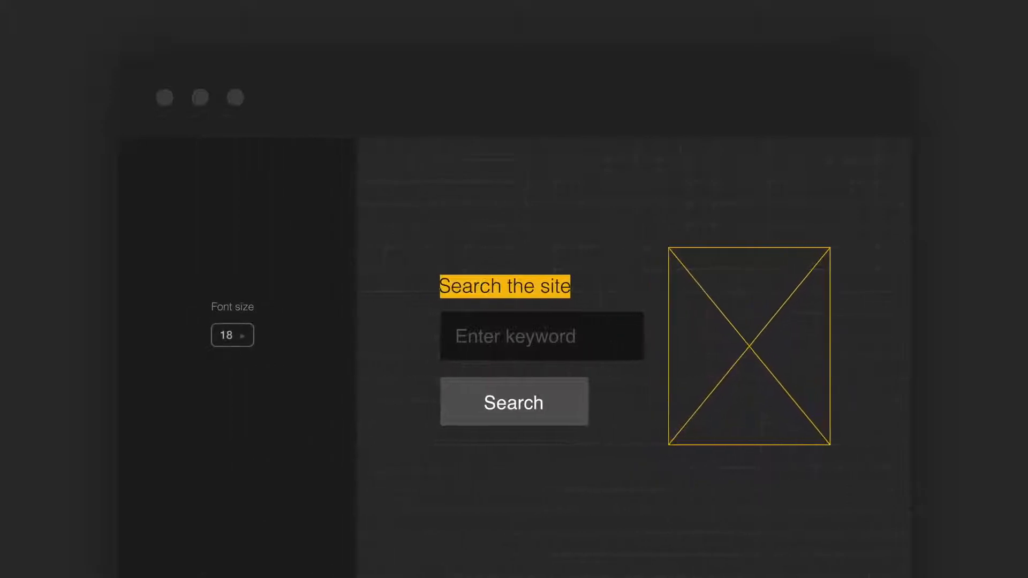
Step: Continue playback as the image placeholder joins the form and the heading font size reads 18
left_click(232, 335)
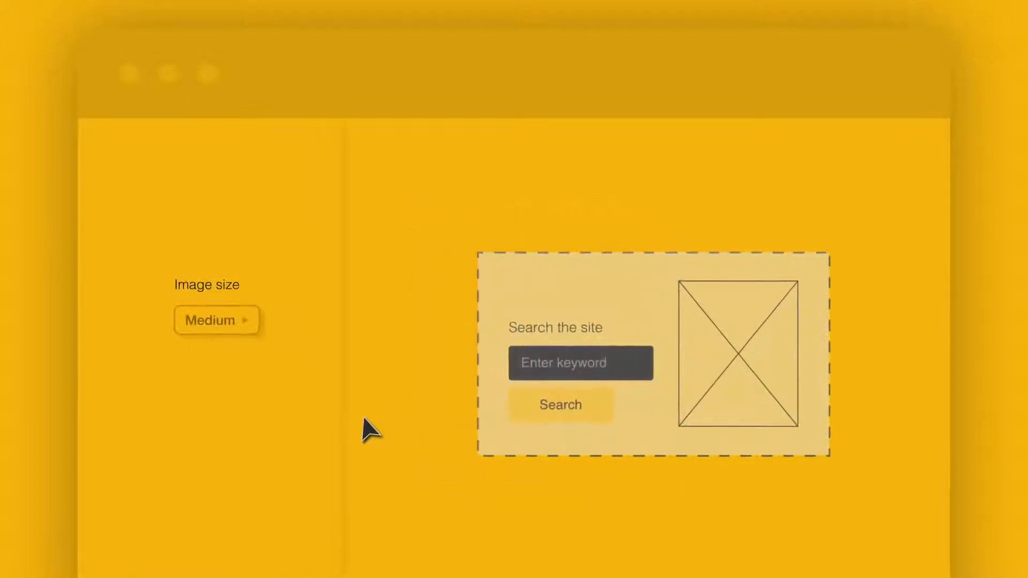
Step: Watch the Image size dropdown open from Medium and a larger size get chosen
left_click(217, 320)
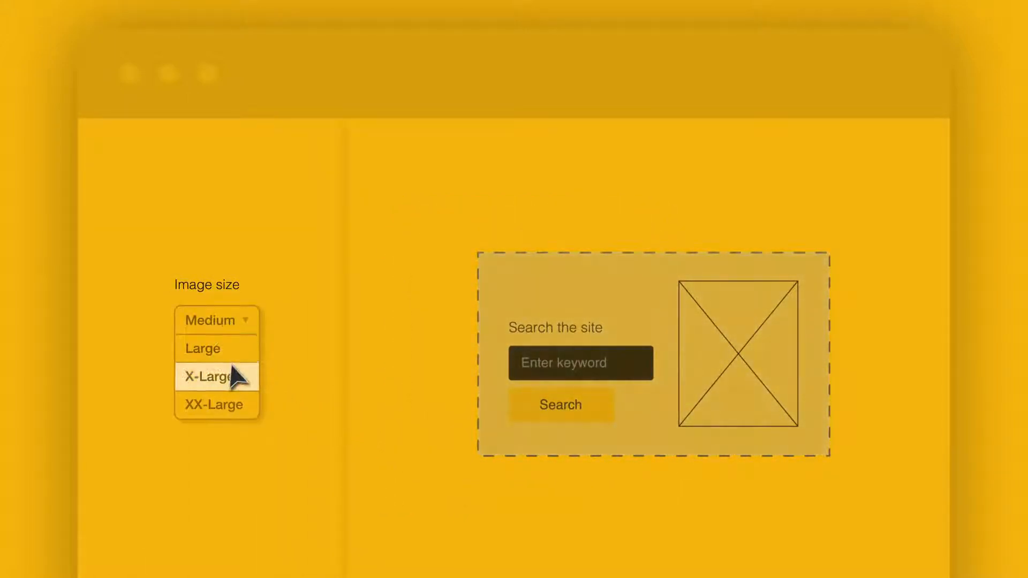
left_click(210, 377)
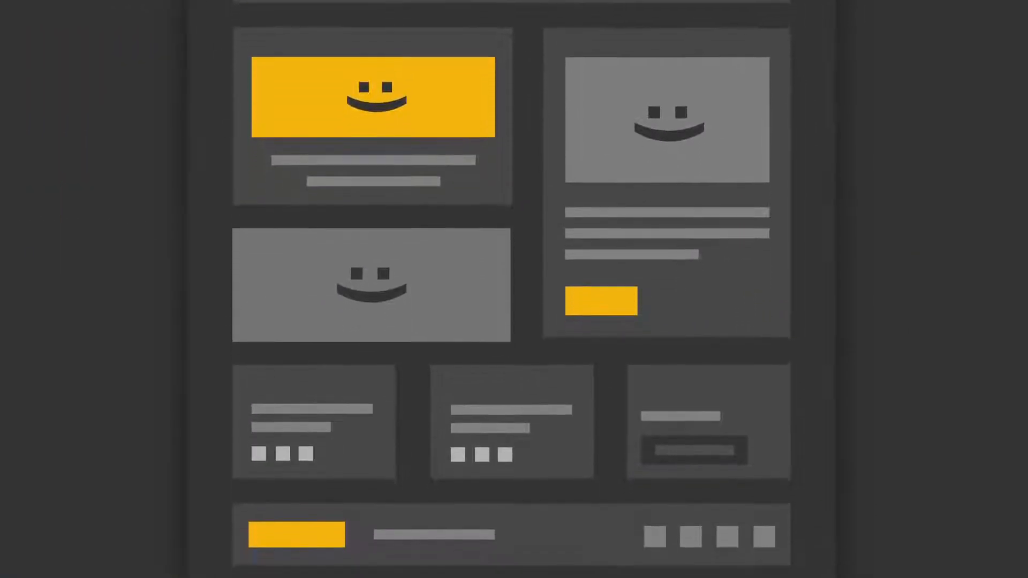
Step: Scroll through the page template wireframe and play the Search button hover-state close-up
scroll("down", 3)
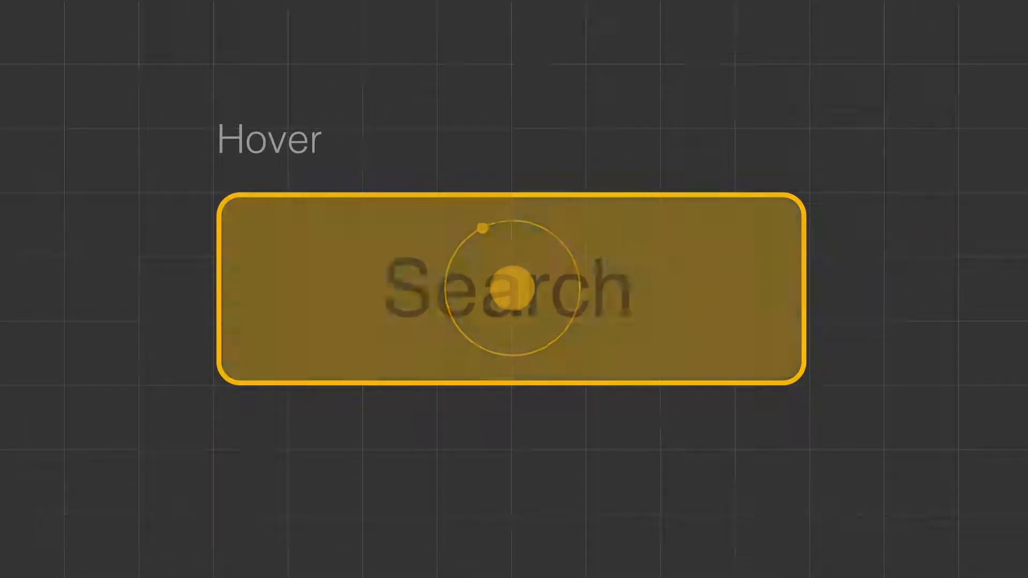
left_click(510, 293)
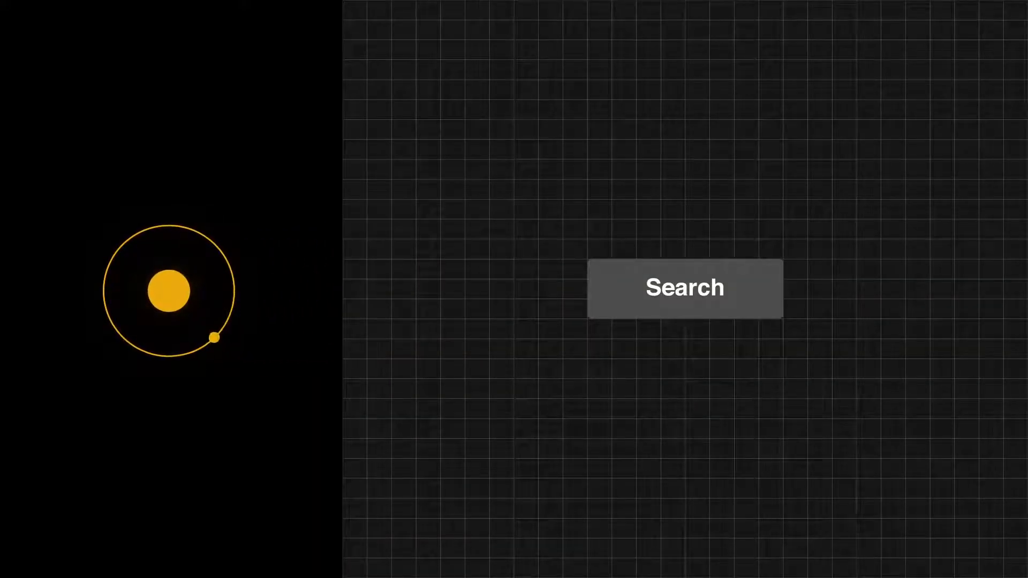
Step: Watch the Search button atom gain the 'Search the site' label and keyword field
left_click(685, 288)
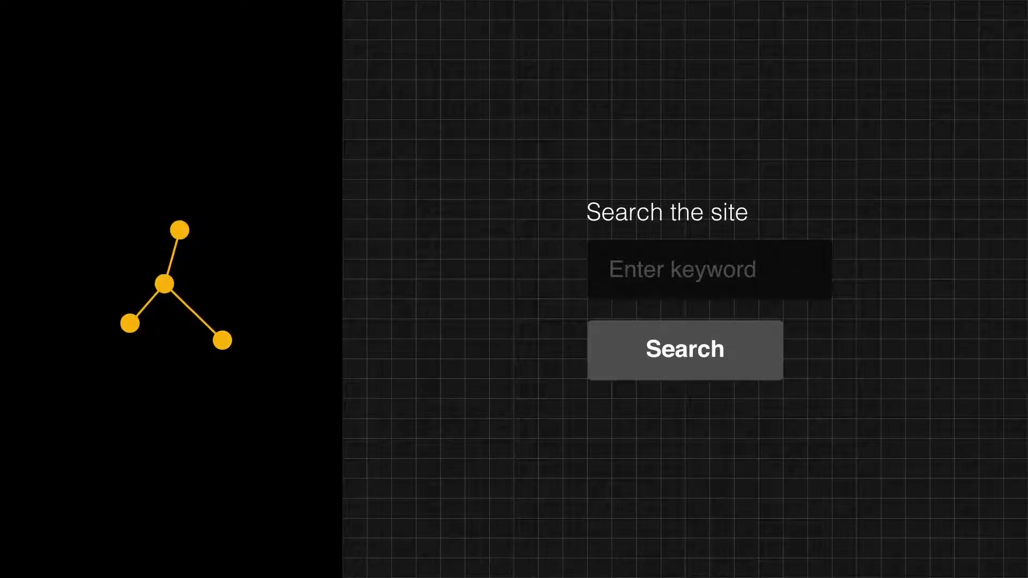